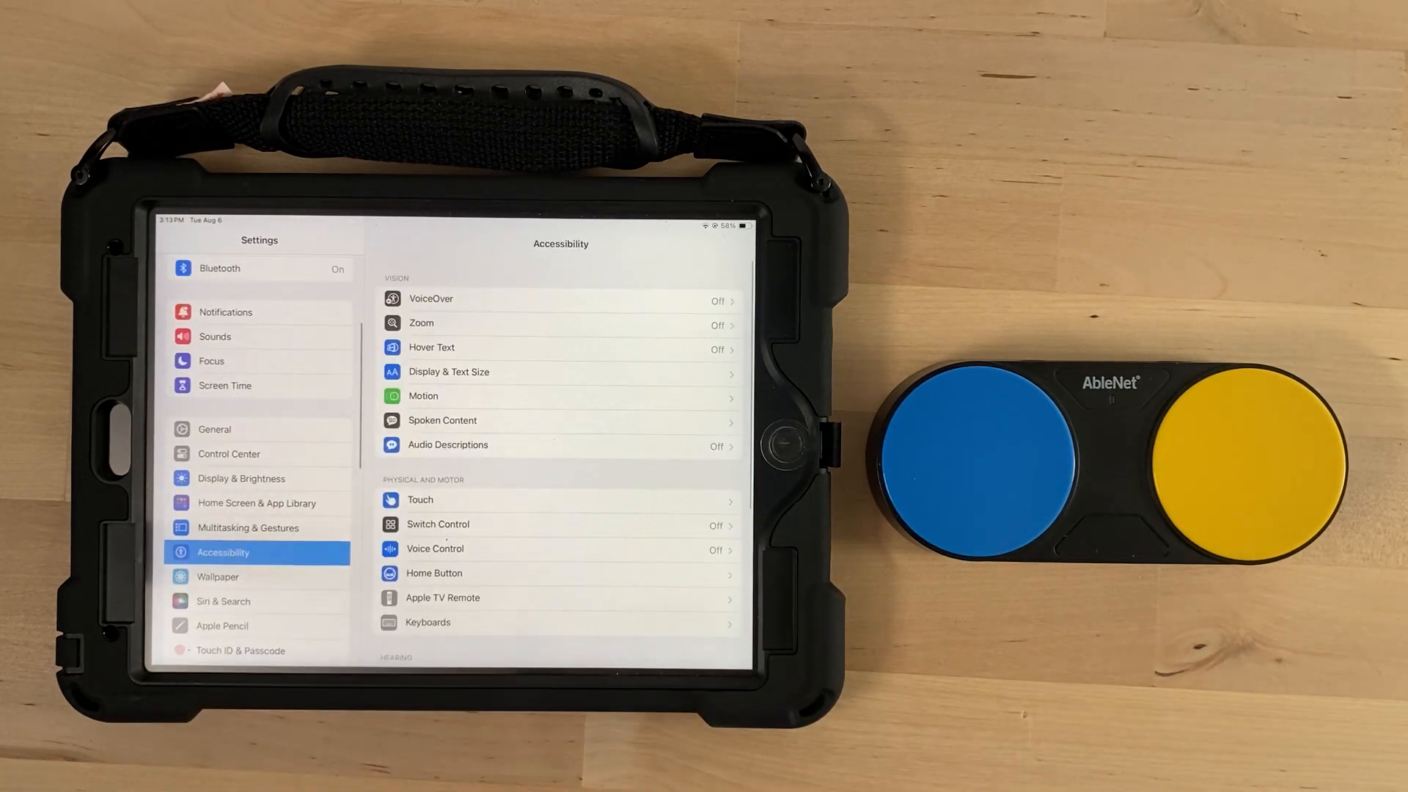
# Add an External switch from the blue button as Switch 1, assigned to Move To Next Item
pyautogui.click(437, 524)
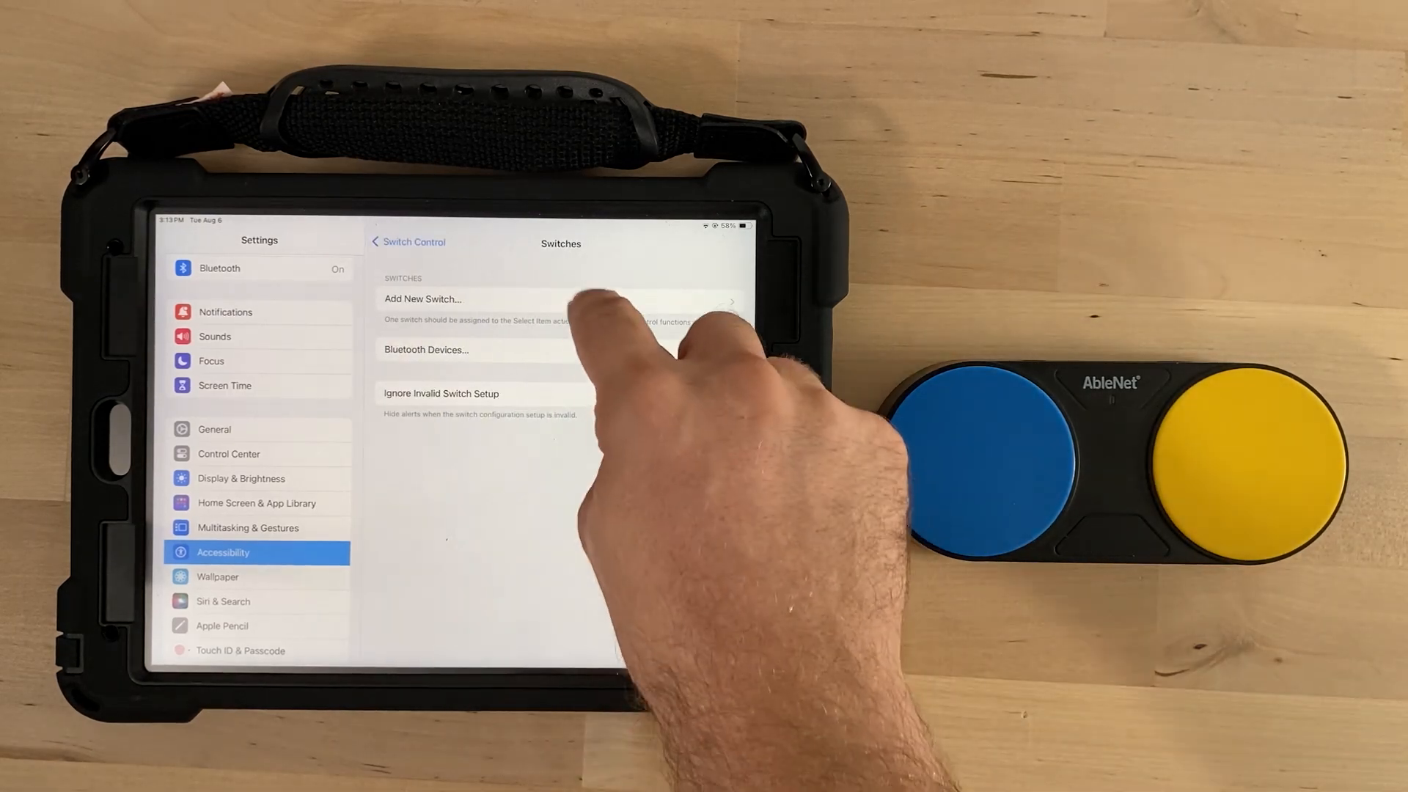
pyautogui.click(422, 299)
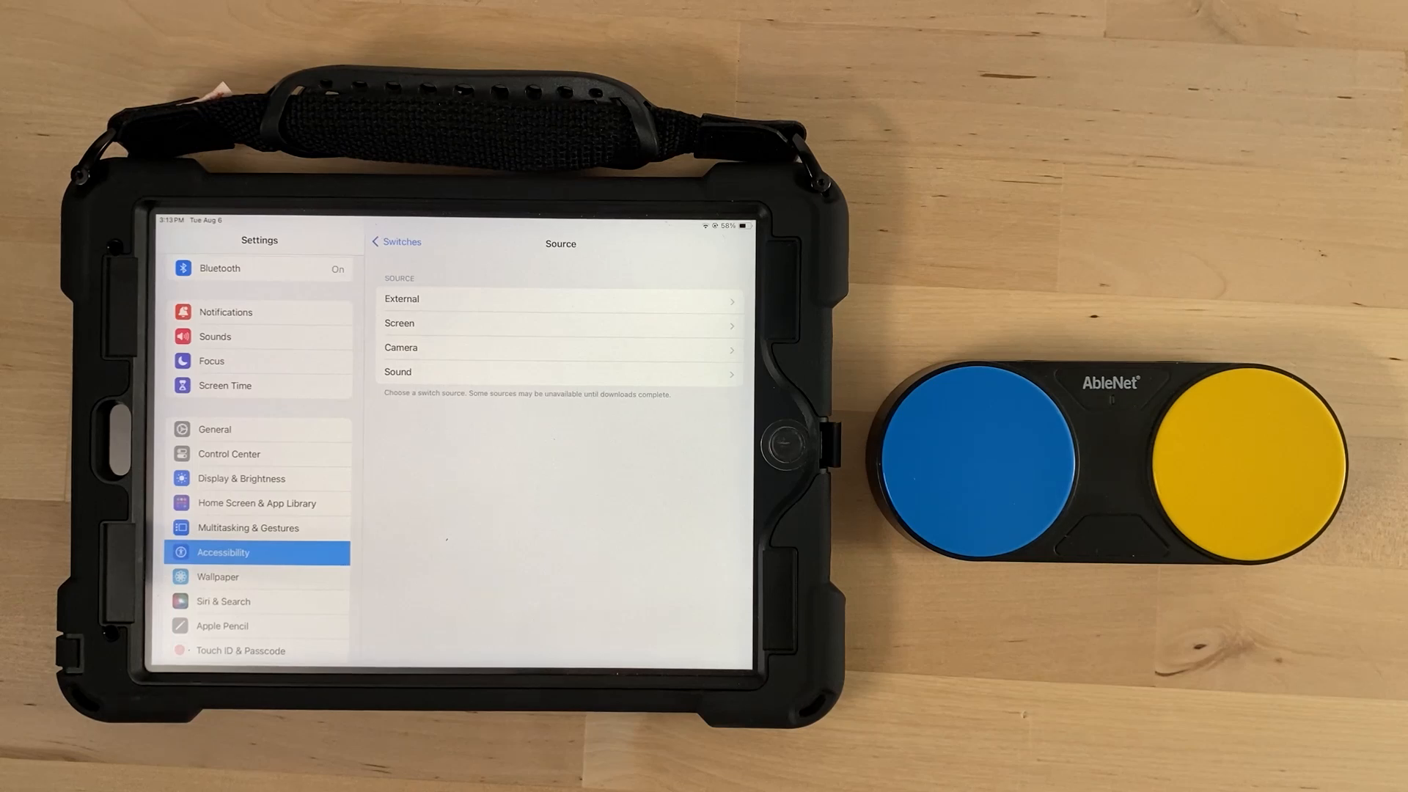
pyautogui.click(558, 297)
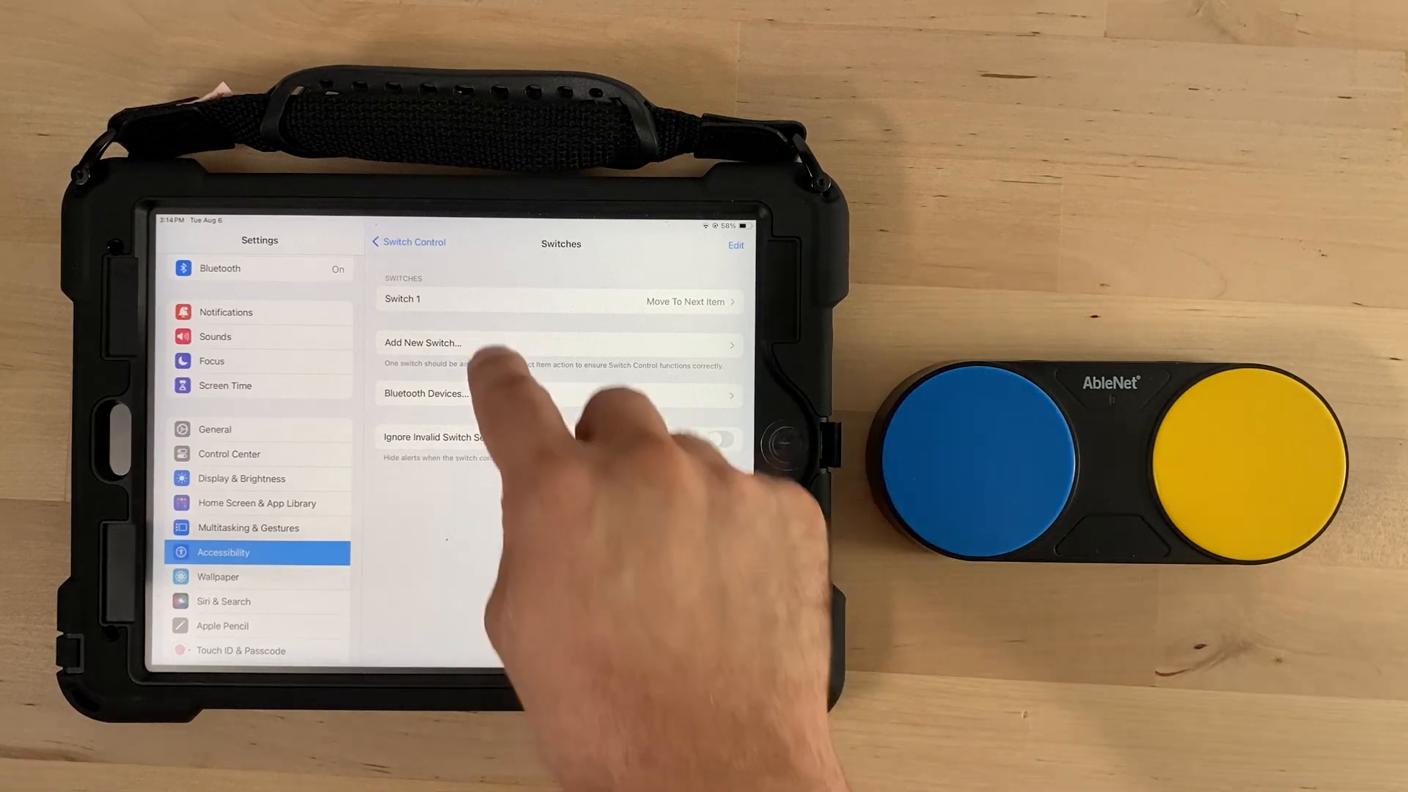
# Add the yellow button as a second External switch assigned to Select Item
pyautogui.click(421, 342)
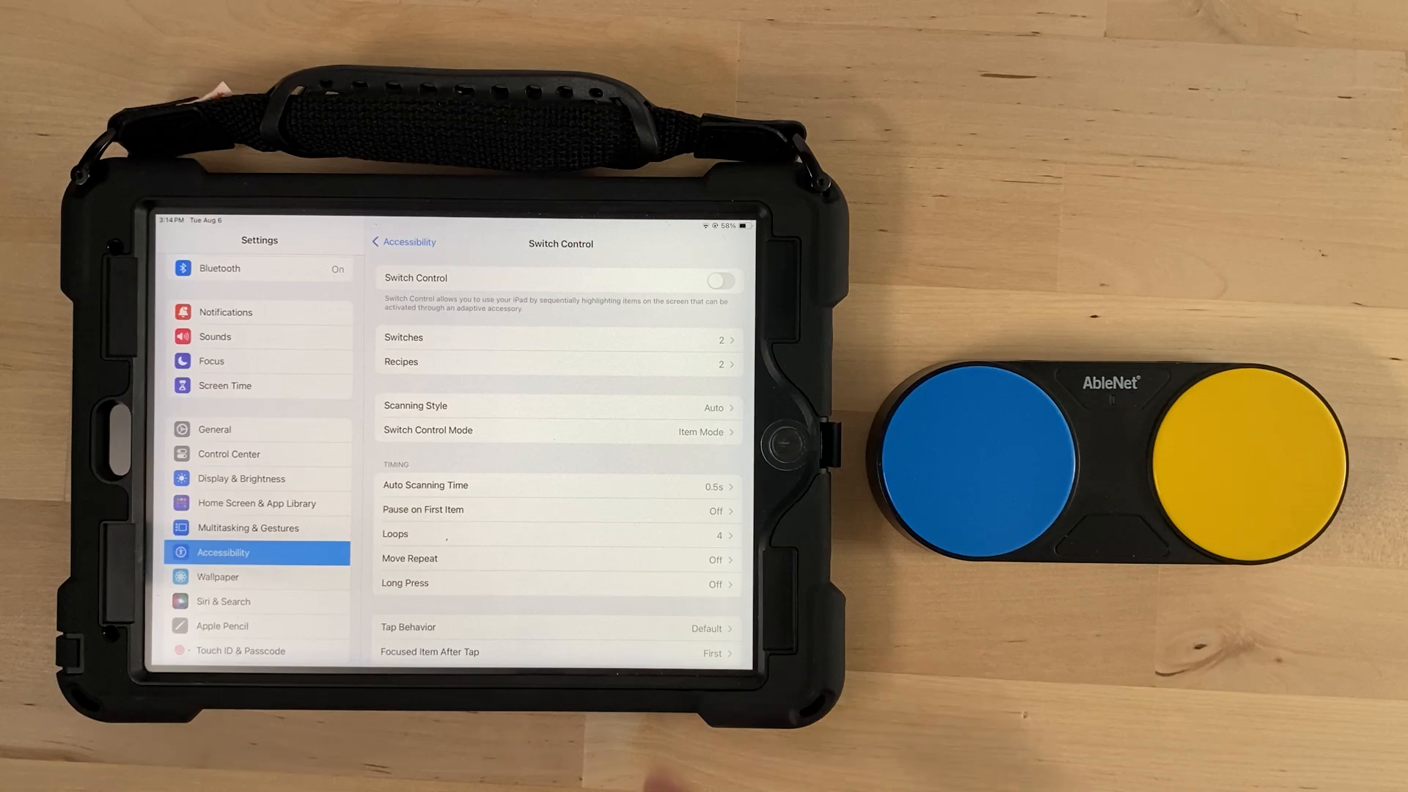
# Set Tap Behavior to Auto Tap and return to the Switch Control page
pyautogui.click(557, 627)
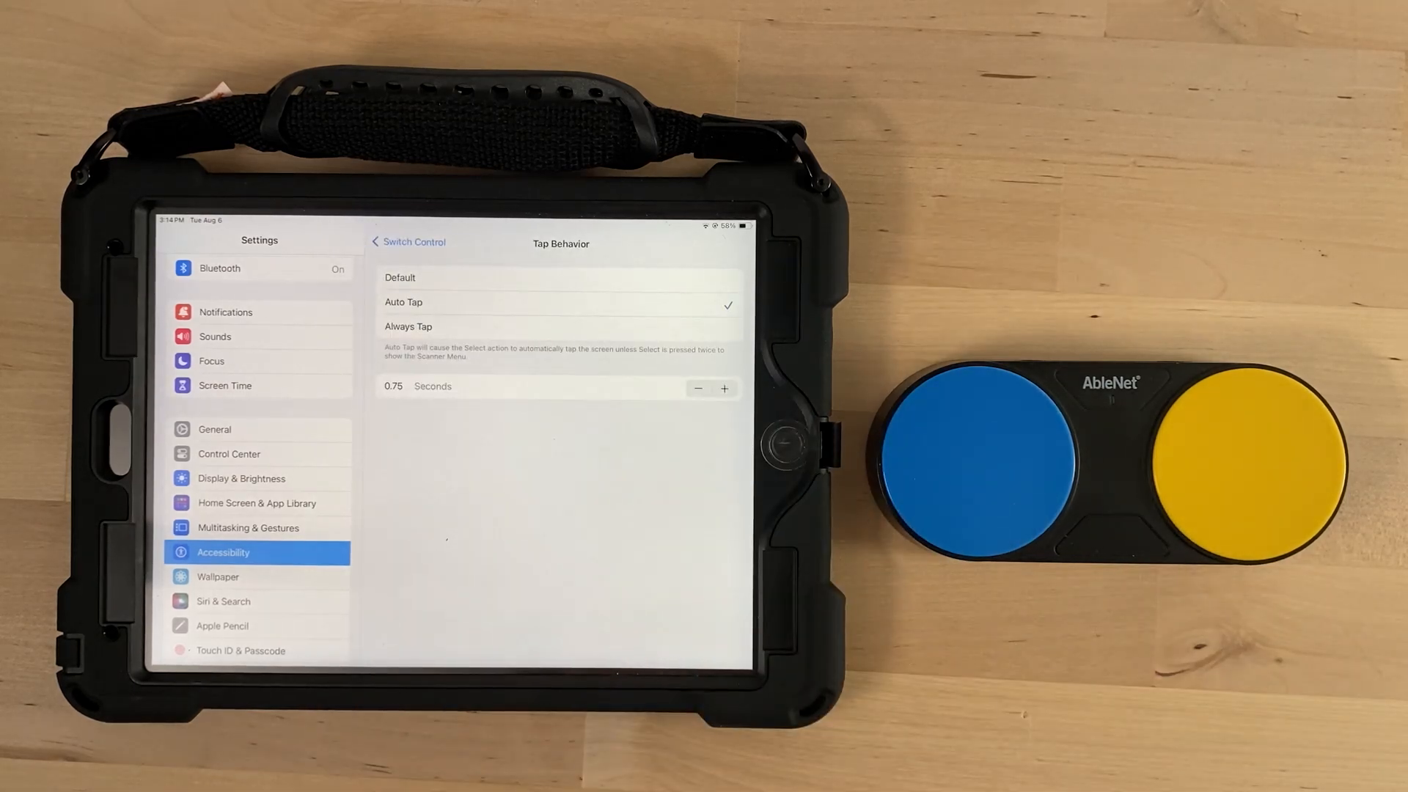
pyautogui.click(409, 242)
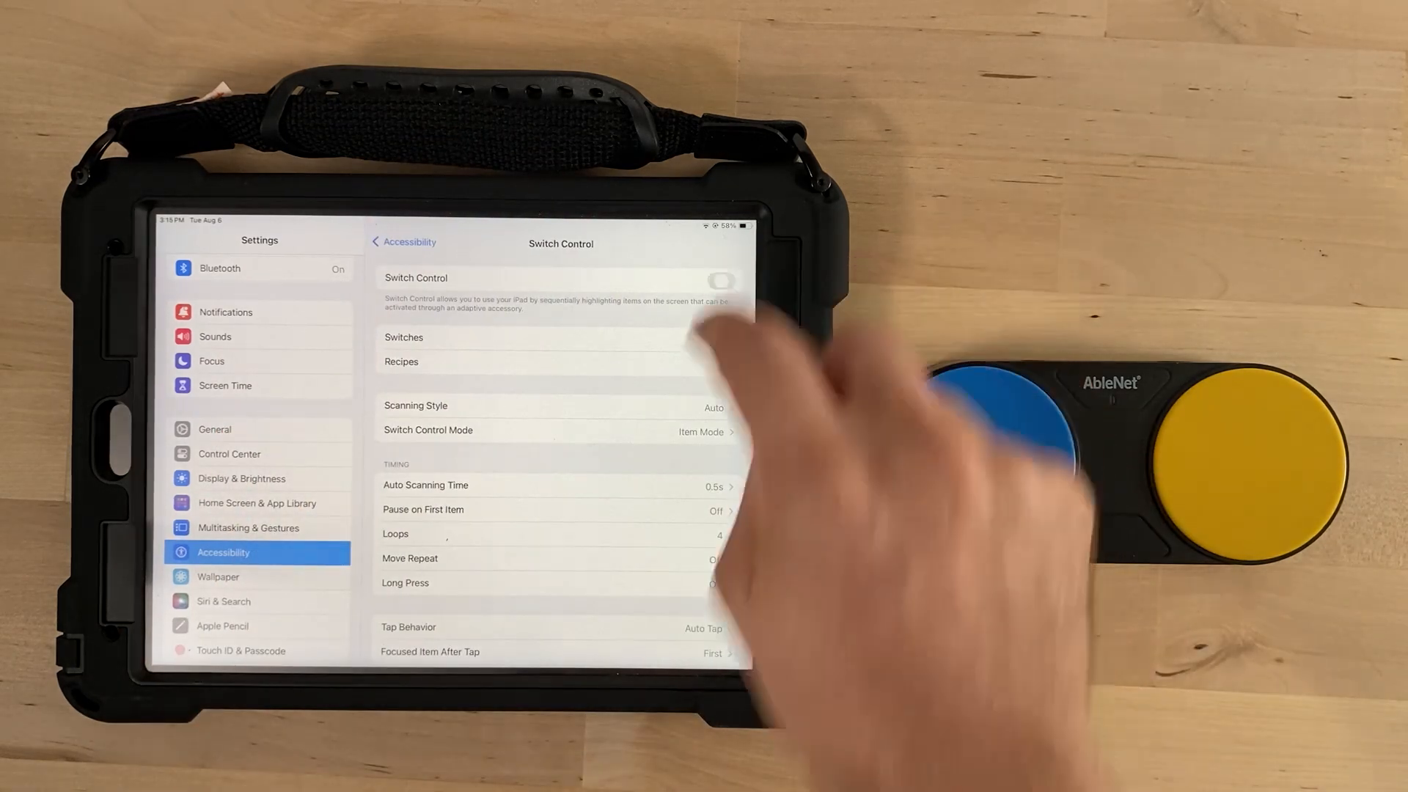
# Enable the Switch Control toggle so scanning starts with both switches active
pyautogui.click(720, 281)
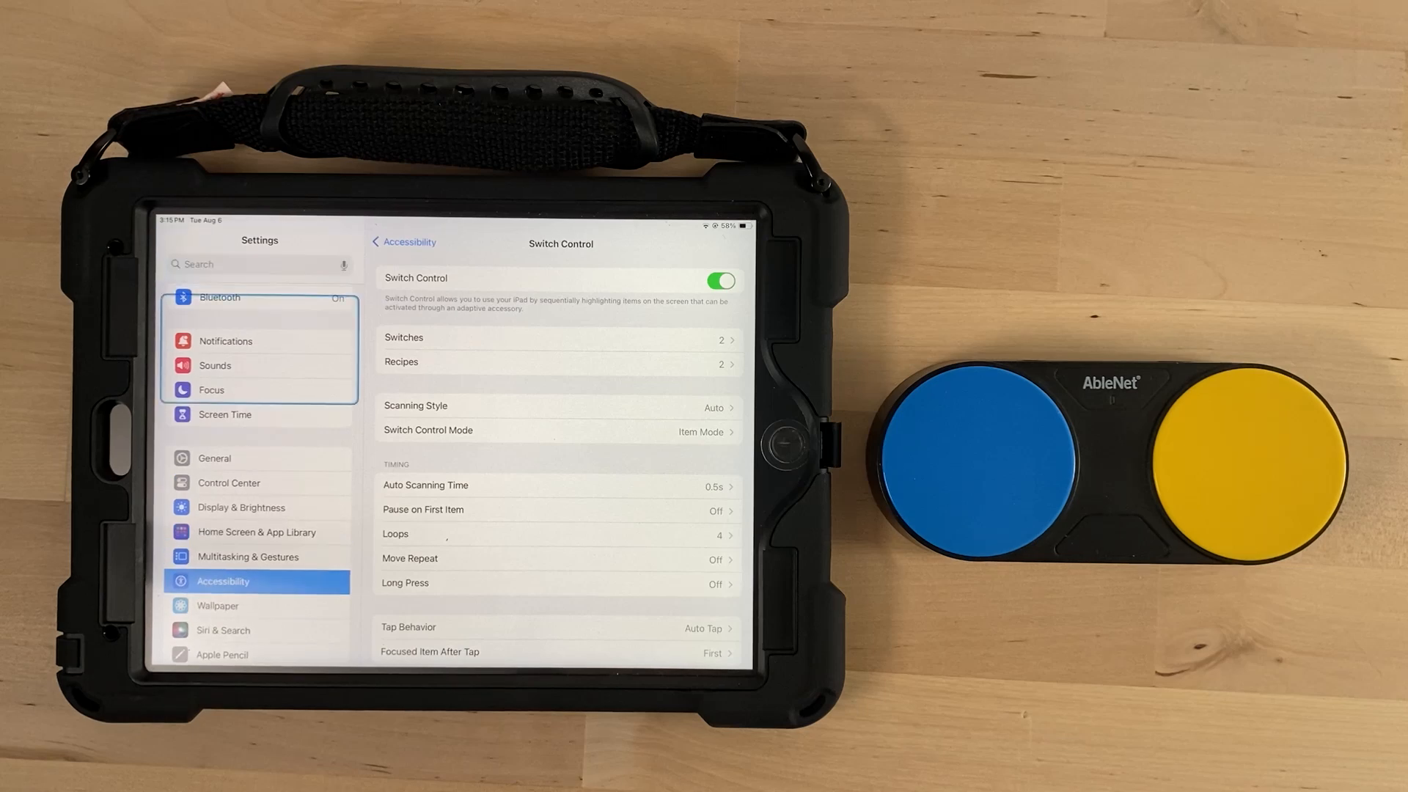